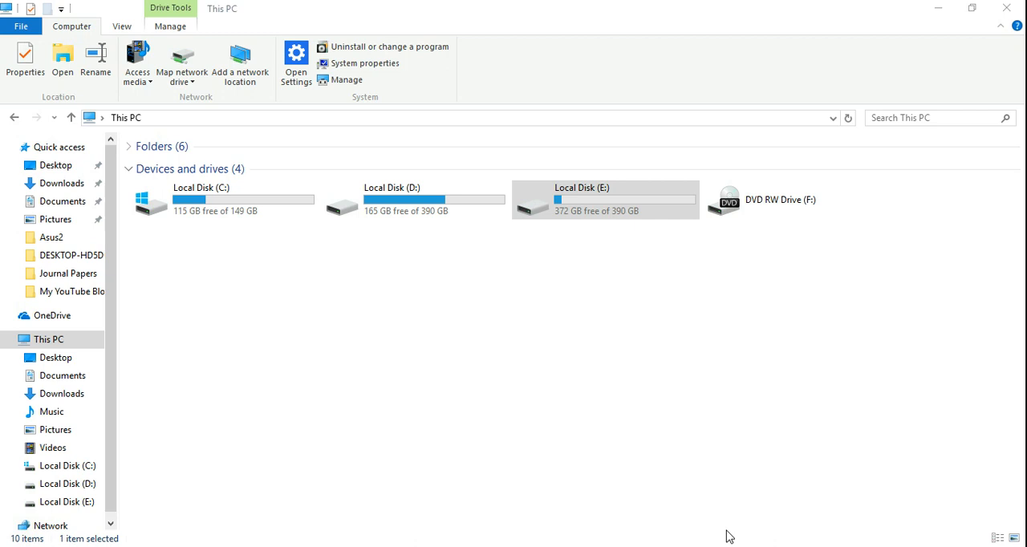
{"action": "mouse_move", "coordinate": [761, 424]}
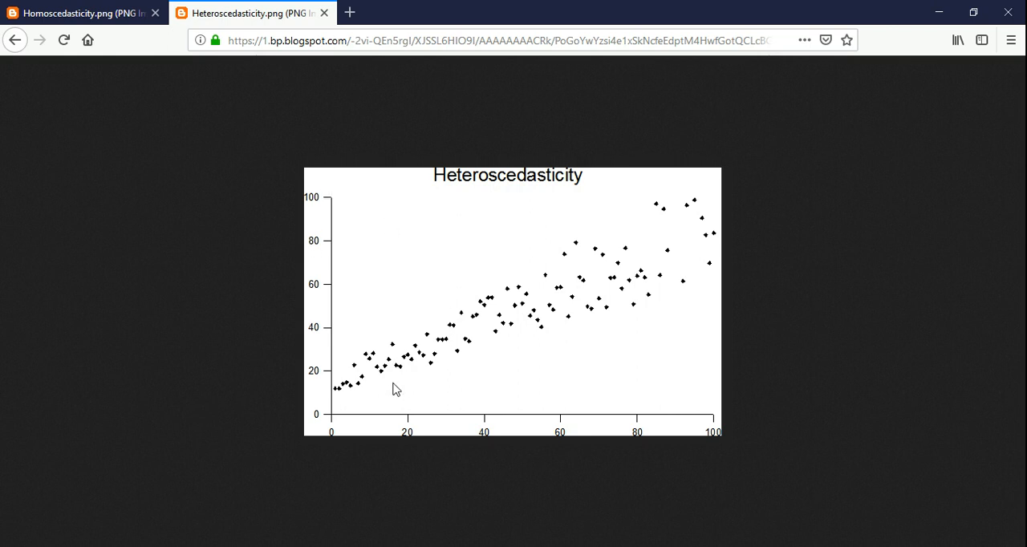
{"action": "mouse_move", "coordinate": [623, 293]}
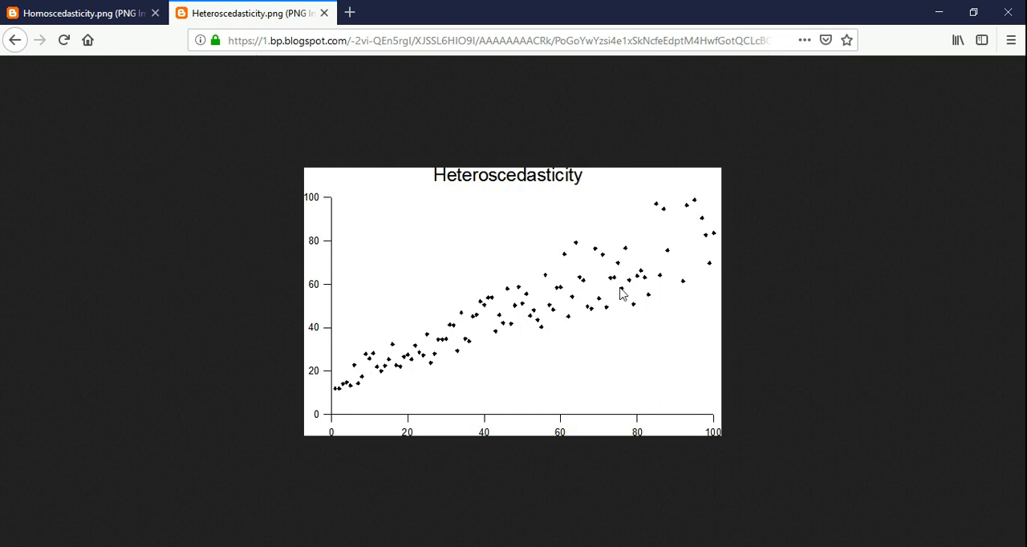
{"action": "mouse_move", "coordinate": [620, 256]}
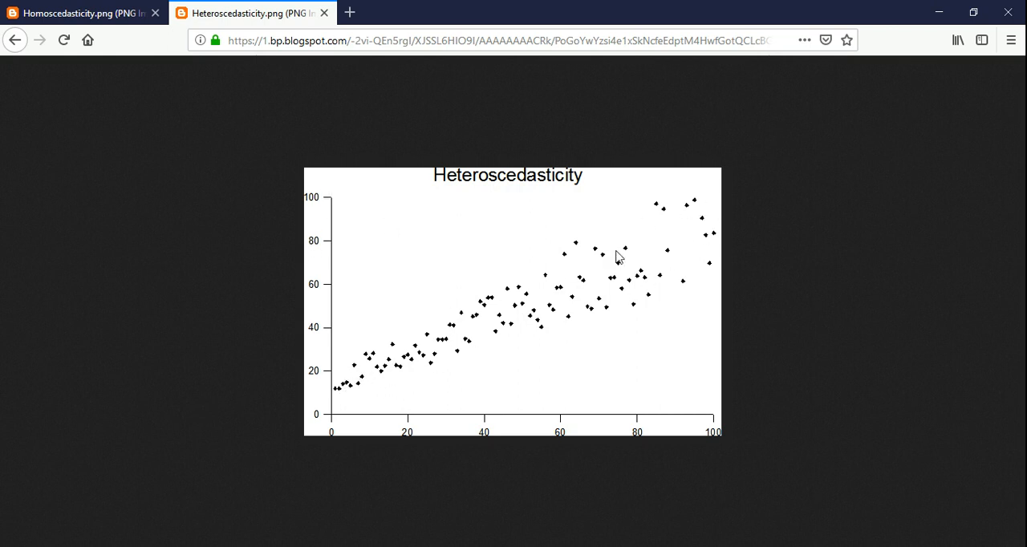
{"action": "mouse_move", "coordinate": [646, 239]}
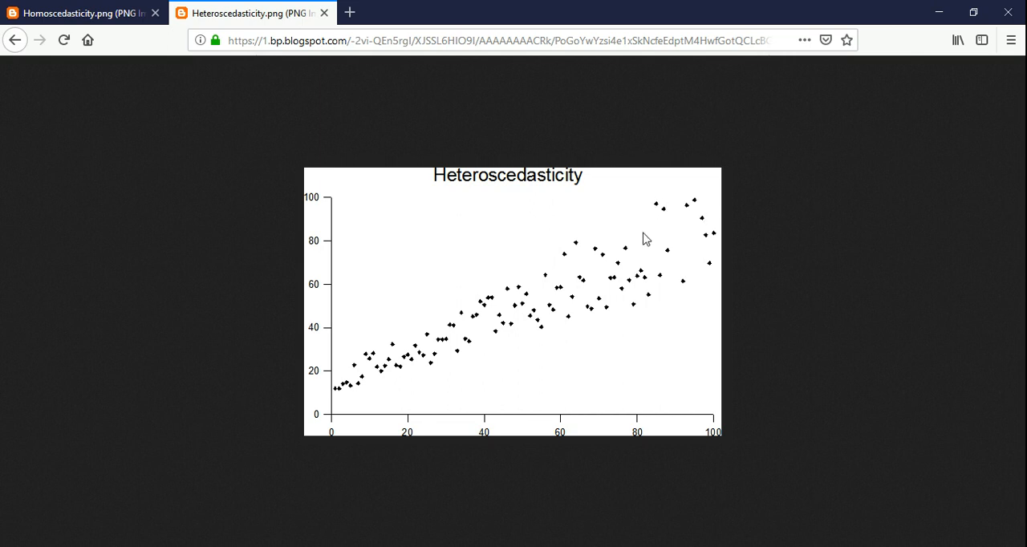
{"action": "mouse_move", "coordinate": [658, 261]}
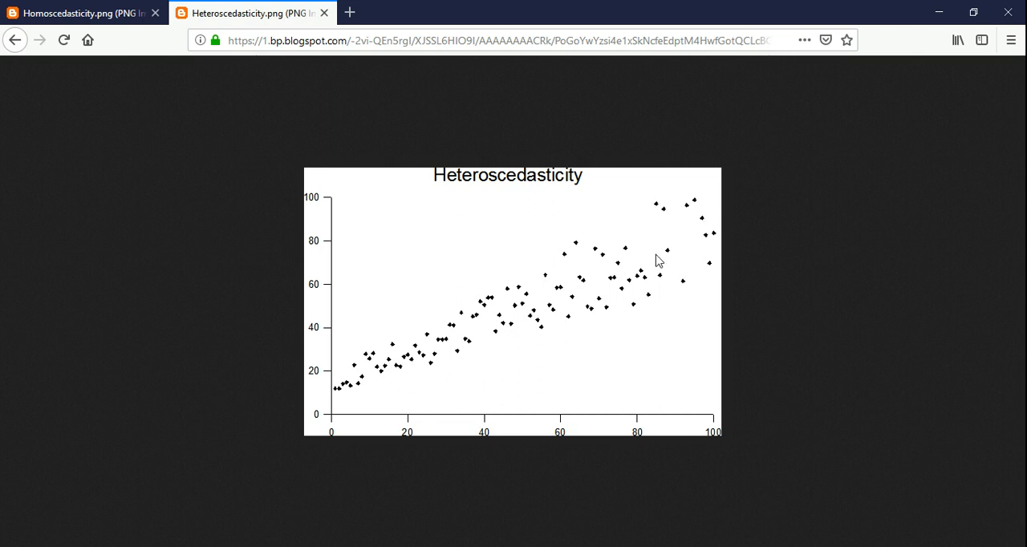
{"action": "mouse_move", "coordinate": [713, 180]}
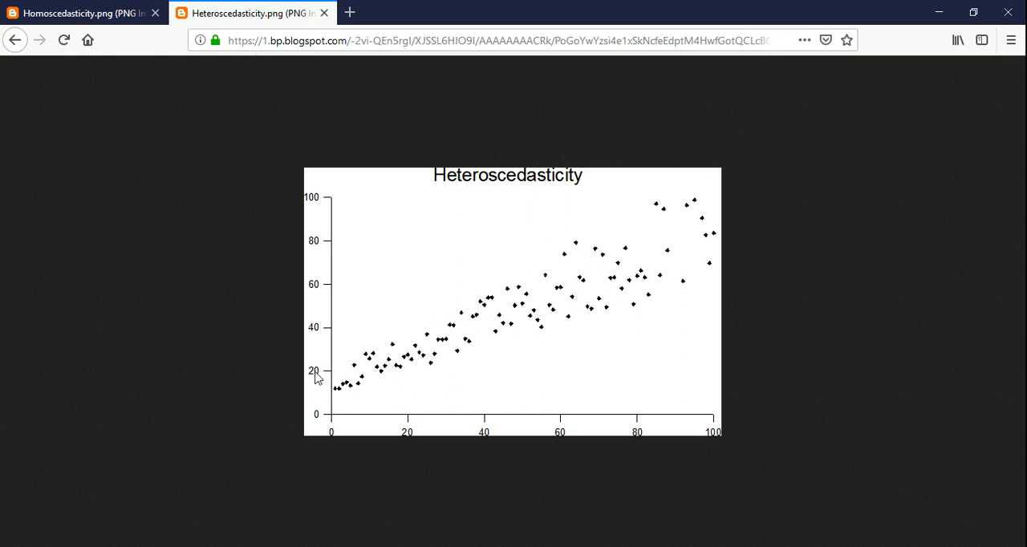
{"action": "mouse_move", "coordinate": [492, 367]}
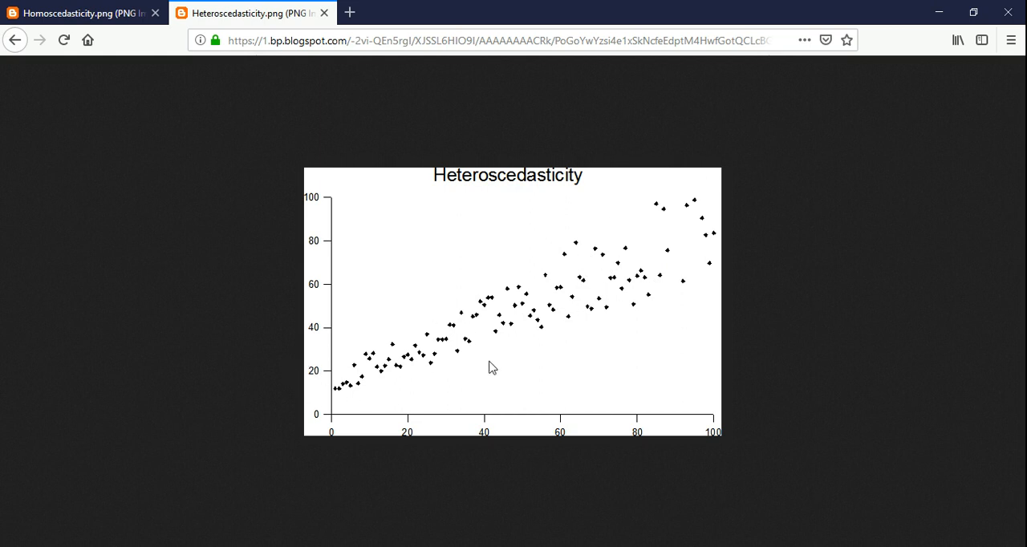
{"action": "mouse_move", "coordinate": [297, 382]}
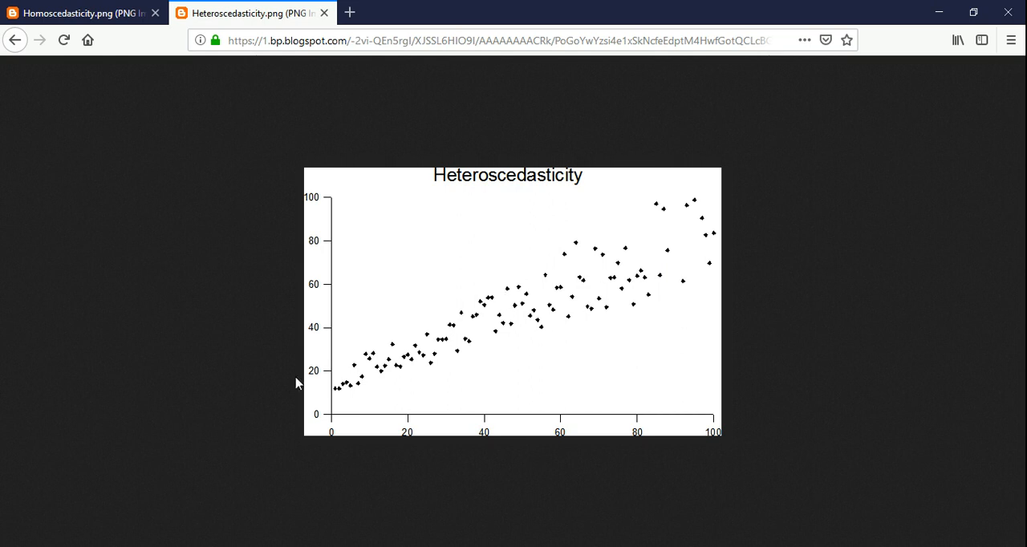
{"action": "mouse_move", "coordinate": [579, 281]}
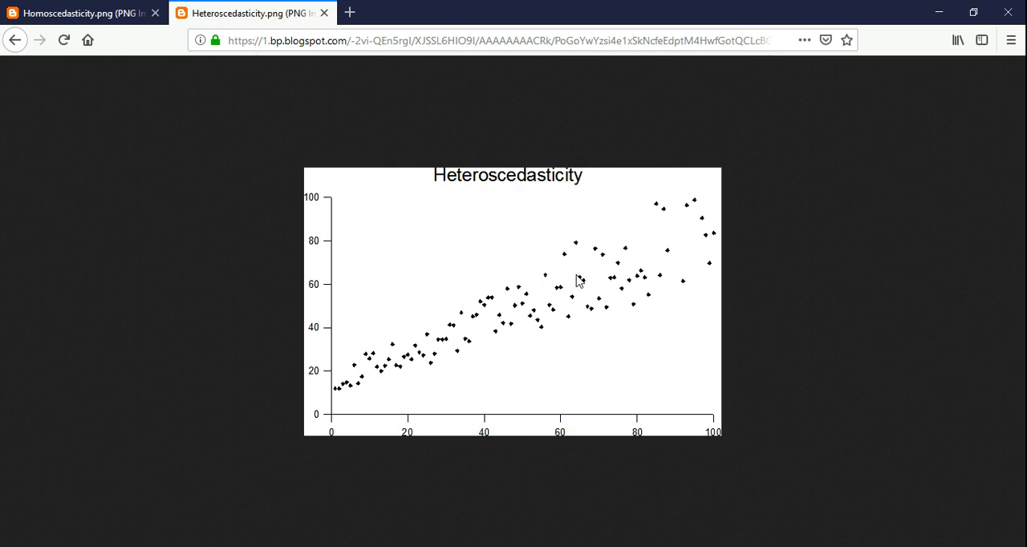
{"action": "mouse_move", "coordinate": [609, 283]}
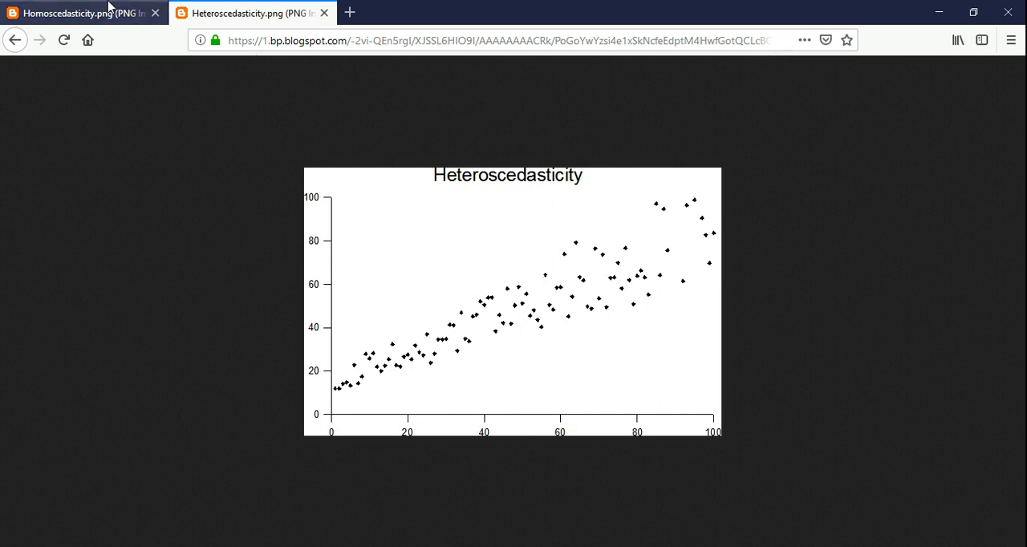
View the Homoscedasticity scatter plot, points tightly following a line with constant spread
{"action": "left_click", "coordinate": [80, 12]}
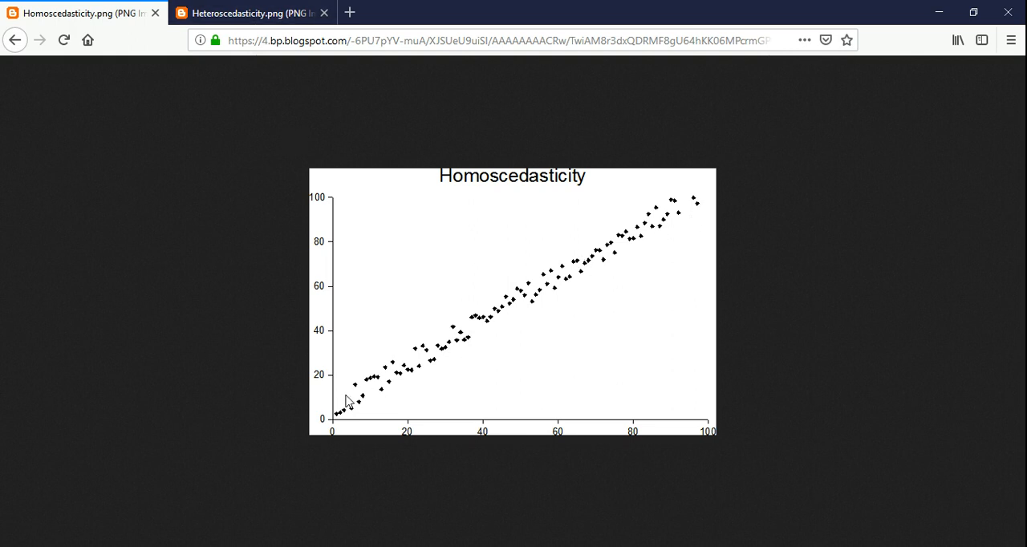
{"action": "mouse_move", "coordinate": [353, 401]}
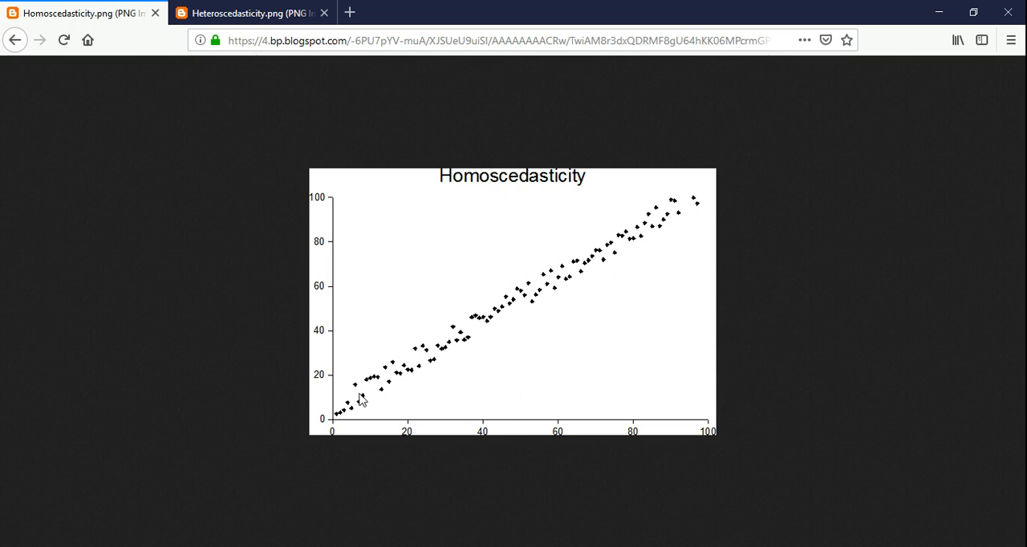
{"action": "mouse_move", "coordinate": [697, 220]}
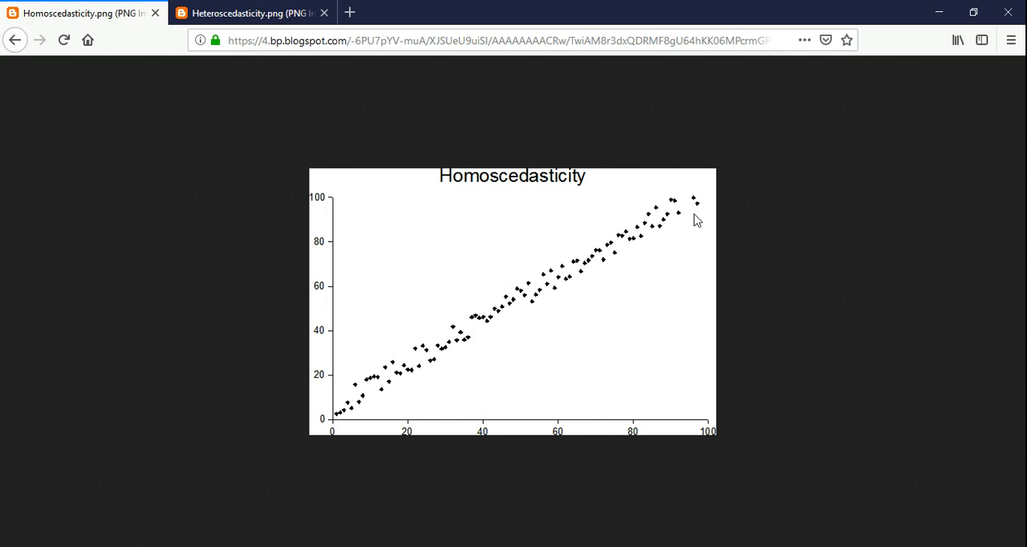
{"action": "mouse_move", "coordinate": [367, 366]}
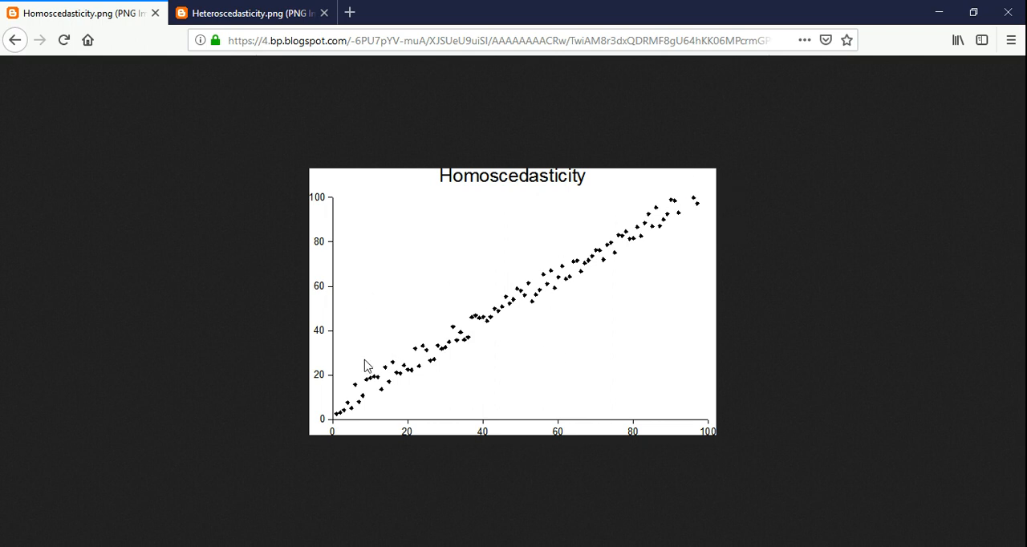
{"action": "mouse_move", "coordinate": [333, 345]}
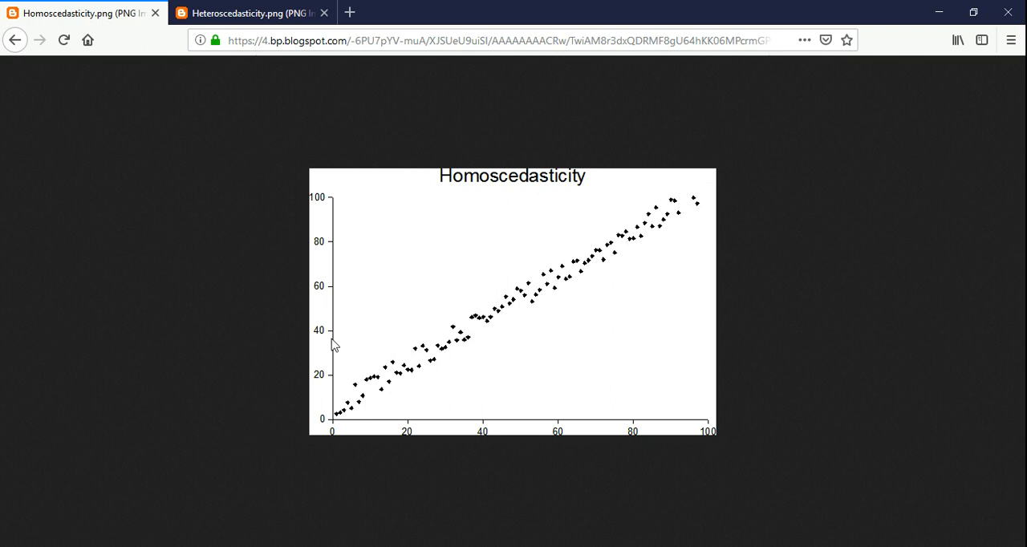
{"action": "mouse_move", "coordinate": [157, 546]}
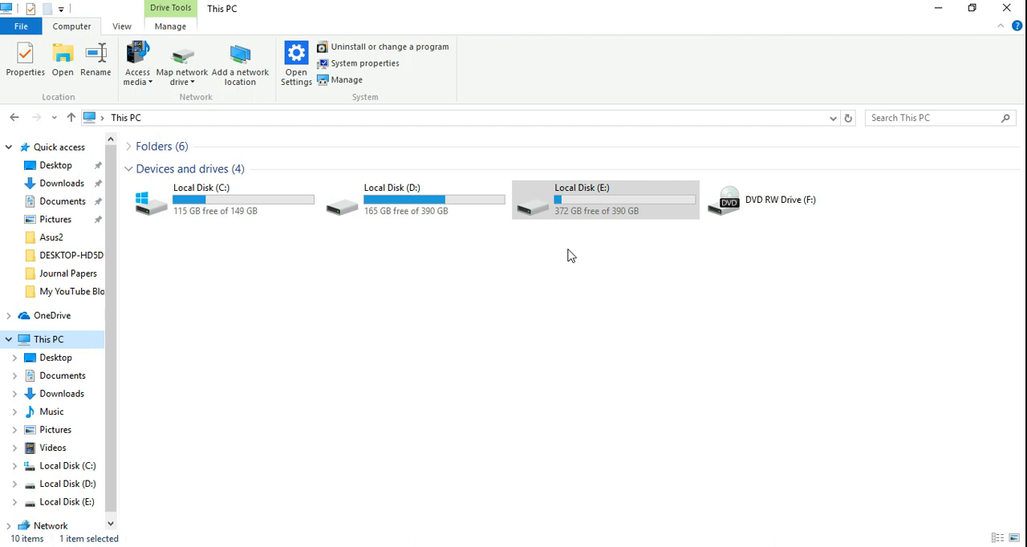
Open the deta_in_eviews workfile from E:\My YouTube Blog Project in EViews
{"action": "double_click", "coordinate": [582, 199]}
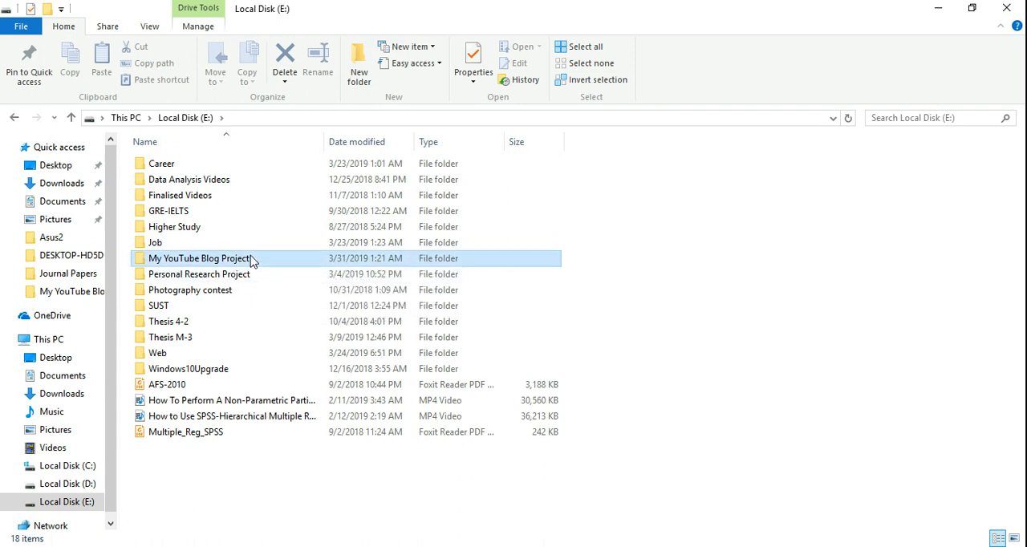
{"action": "double_click", "coordinate": [199, 259]}
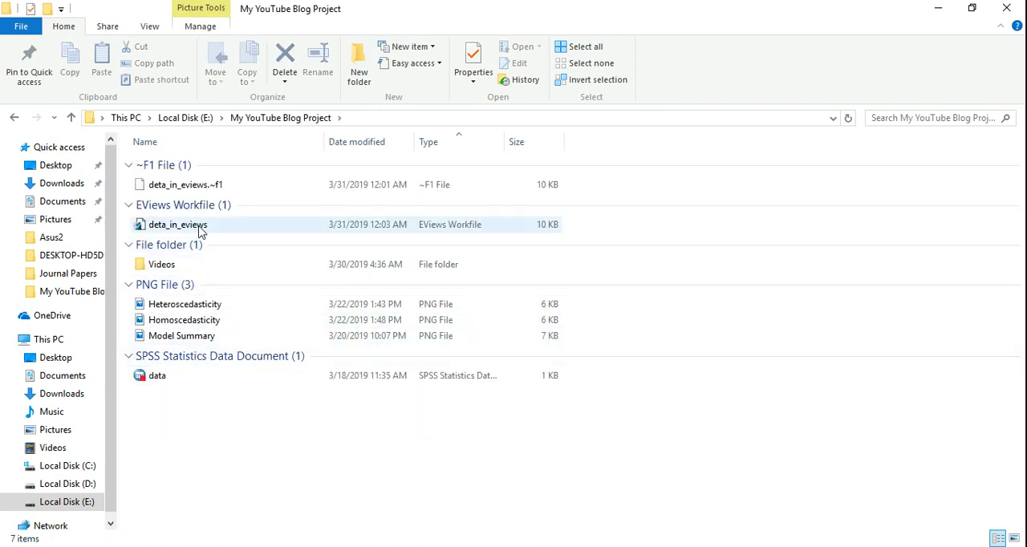
{"action": "right_click", "coordinate": [177, 224]}
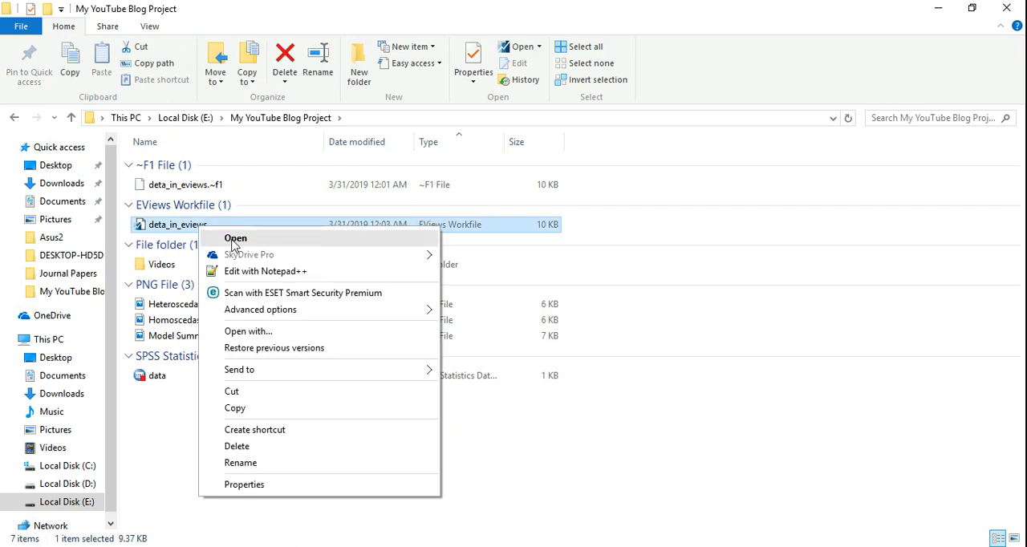
{"action": "left_click", "coordinate": [236, 237]}
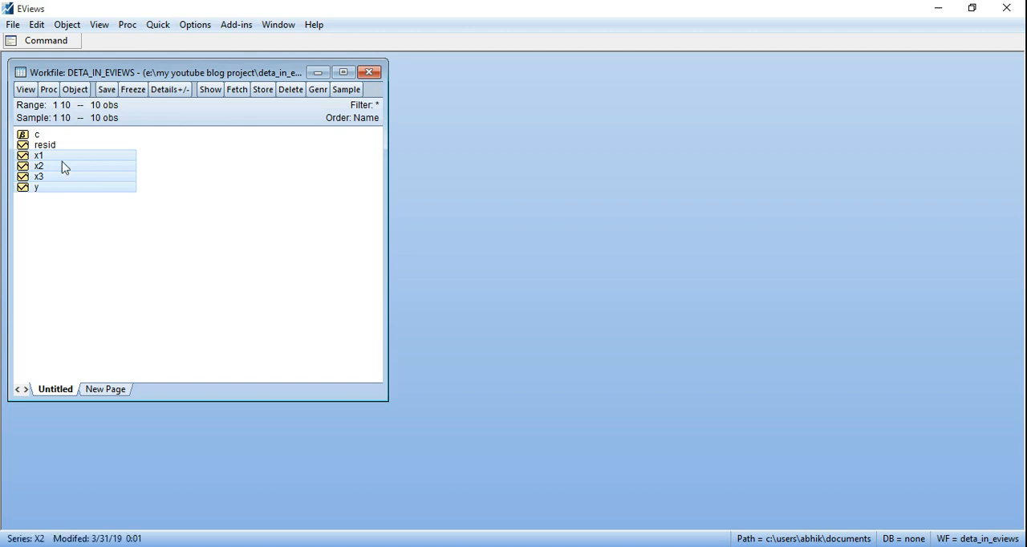
Open the selected series x1, x2, x3 and y together as a group spreadsheet
{"action": "right_click", "coordinate": [65, 166]}
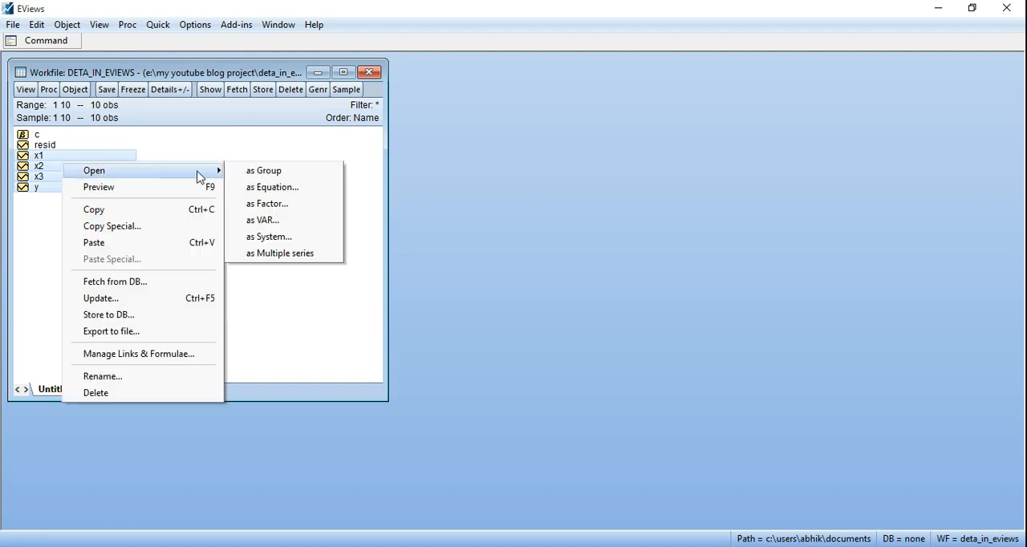
{"action": "left_click", "coordinate": [264, 170]}
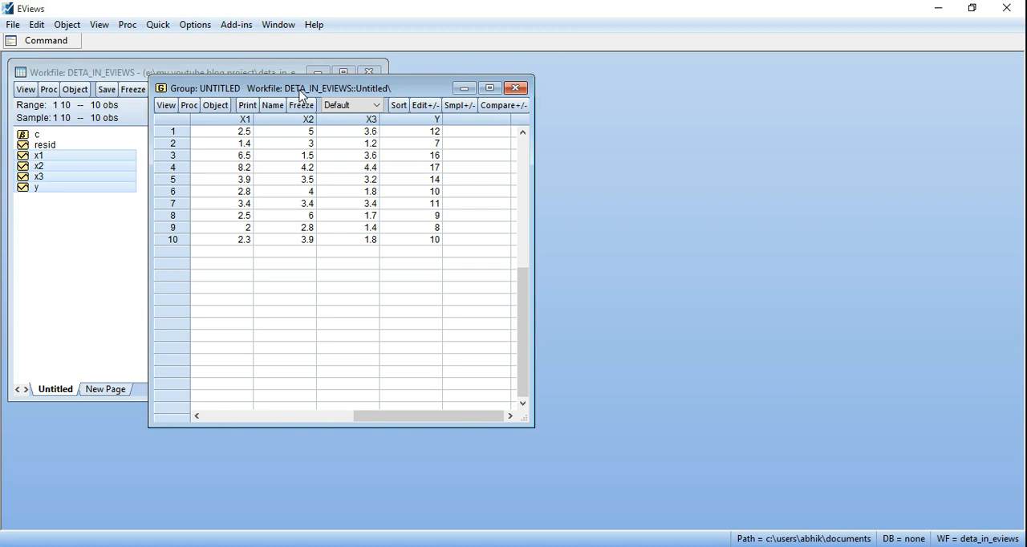
{"action": "mouse_move", "coordinate": [158, 25]}
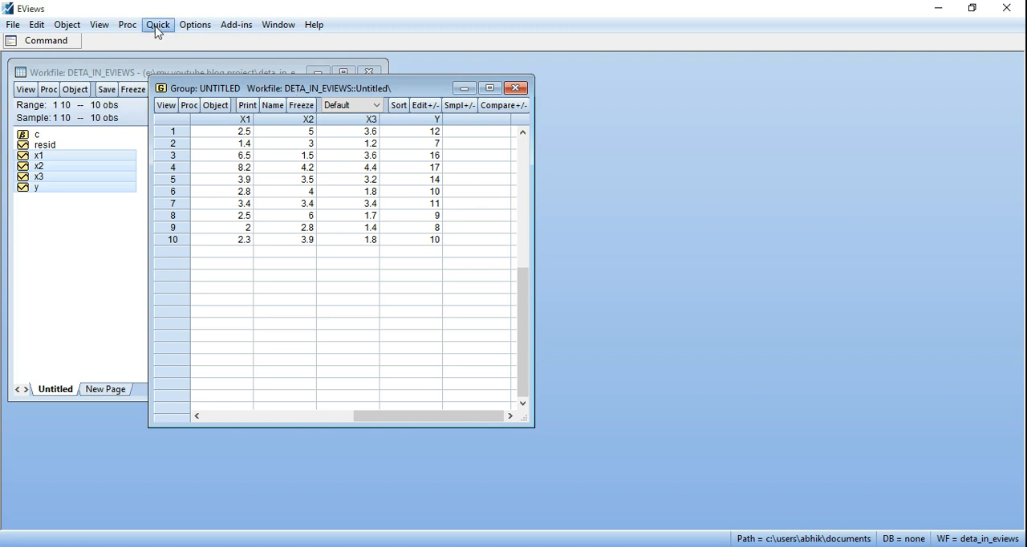
Start a new equation estimation from the Quick menu with least squares method
{"action": "left_click", "coordinate": [158, 25]}
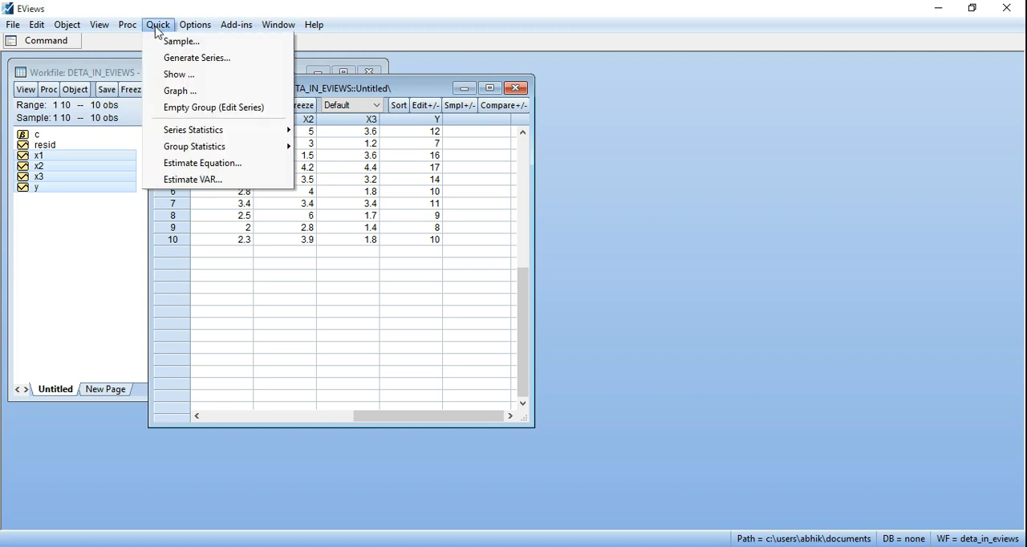
{"action": "mouse_move", "coordinate": [203, 163]}
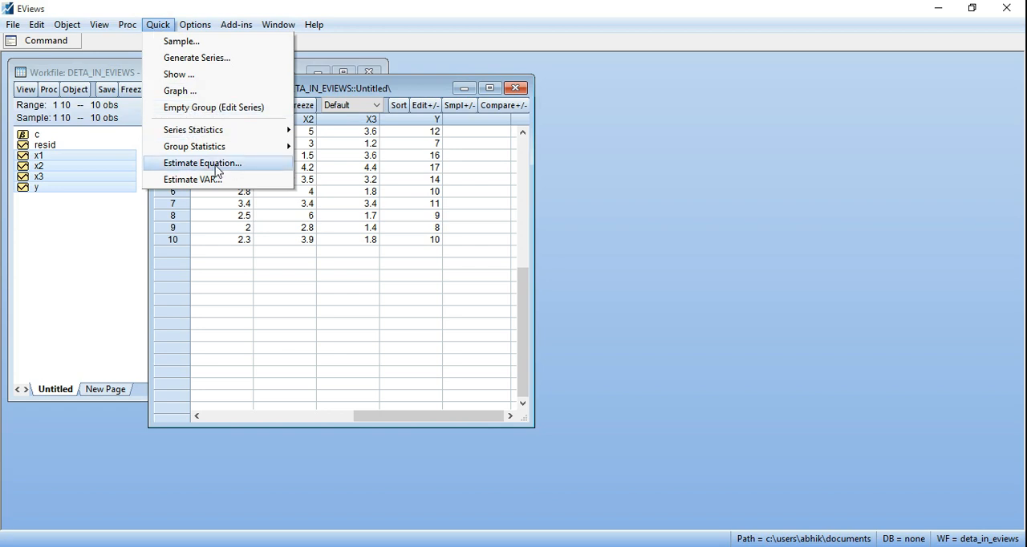
{"action": "left_click", "coordinate": [202, 163]}
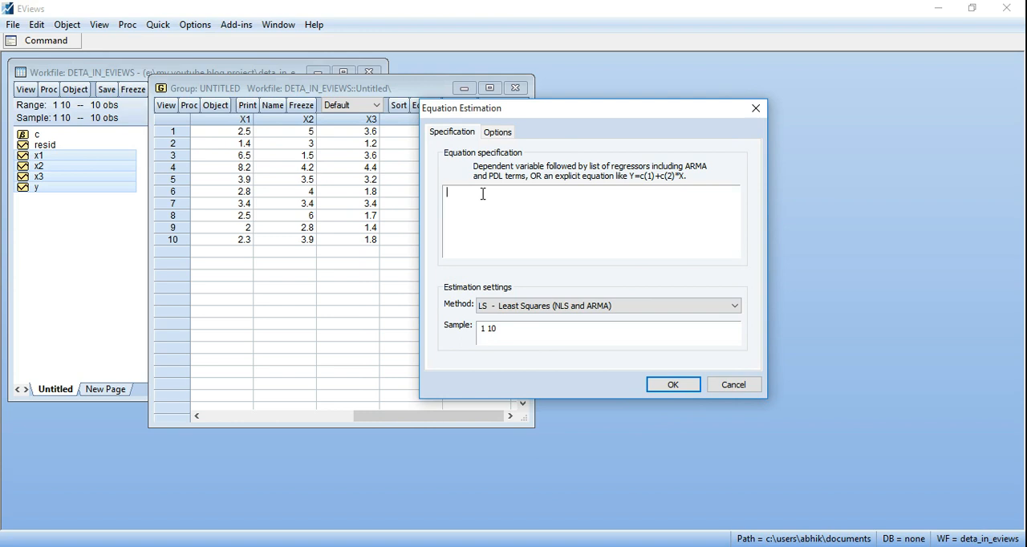
Enter the specification 'y c x1 x2' in the equation box
{"action": "type", "text": "y"}
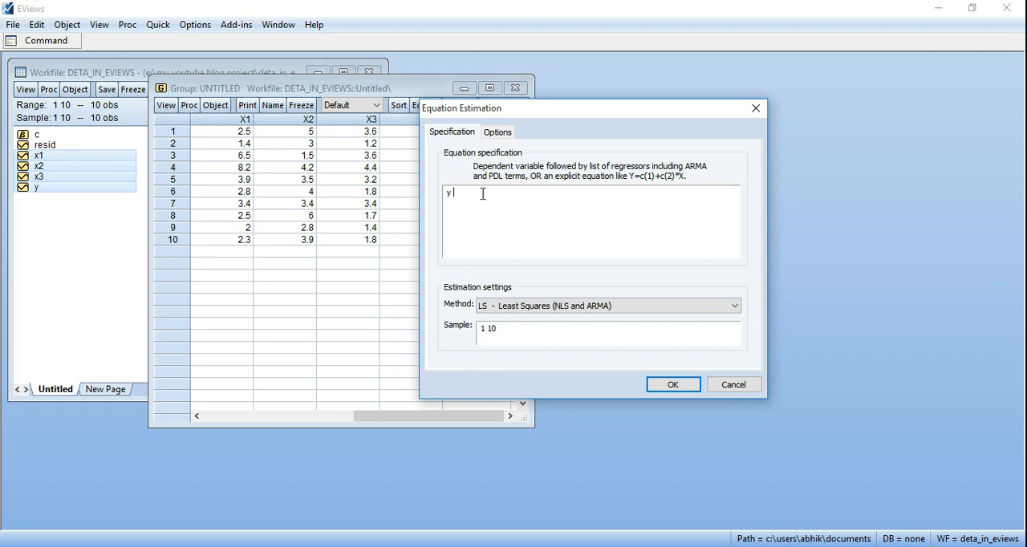
{"action": "type", "text": "c"}
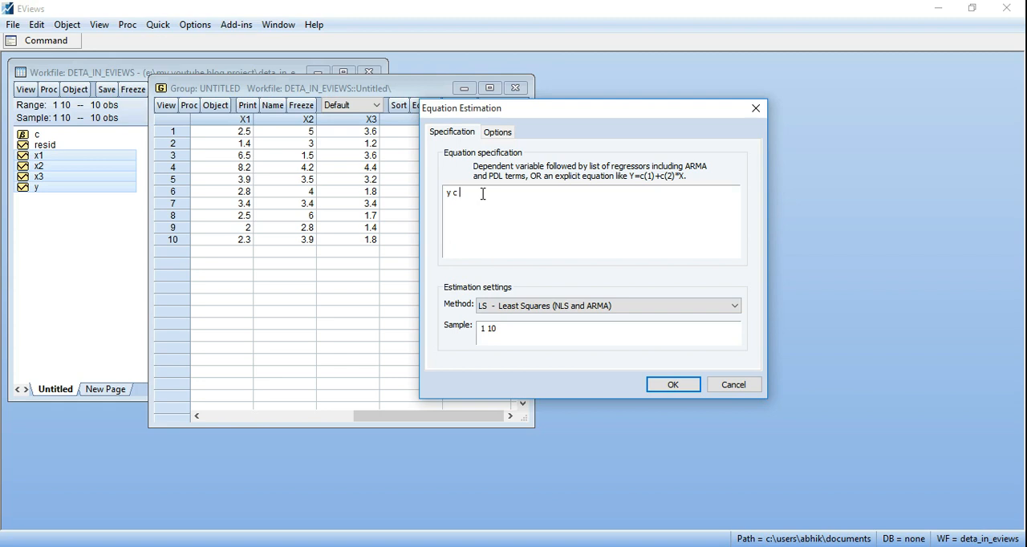
{"action": "type", "text": "x1"}
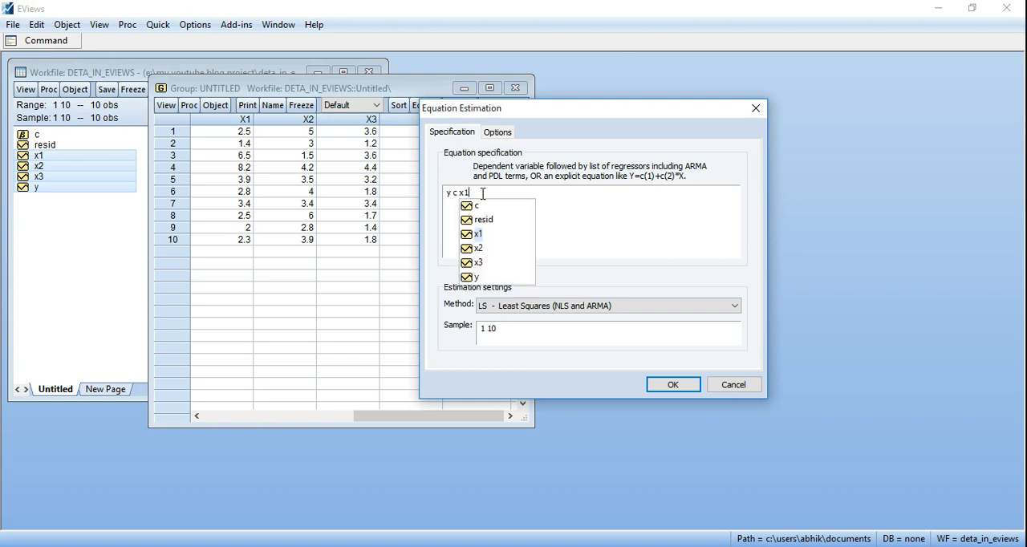
{"action": "type", "text": "x"}
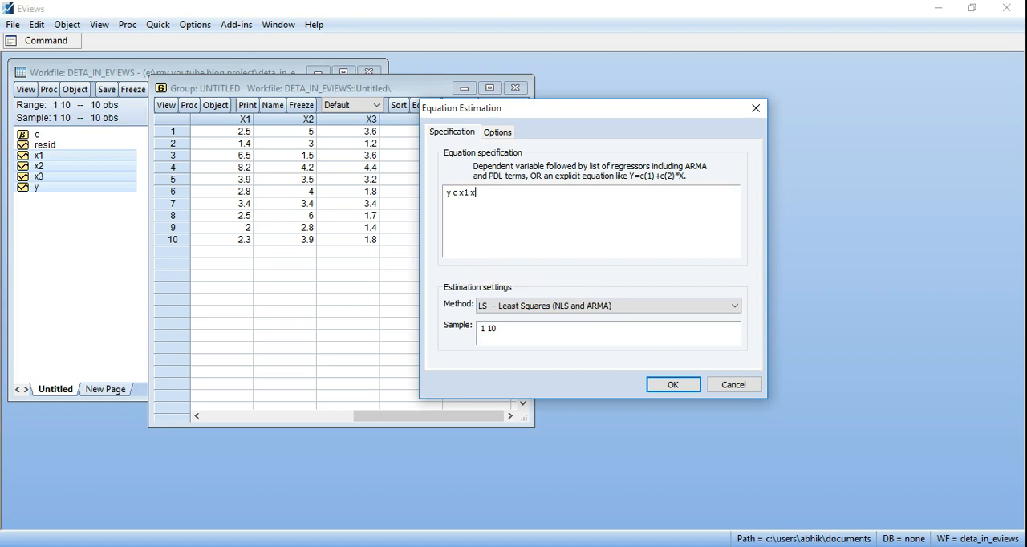
{"action": "type", "text": "2"}
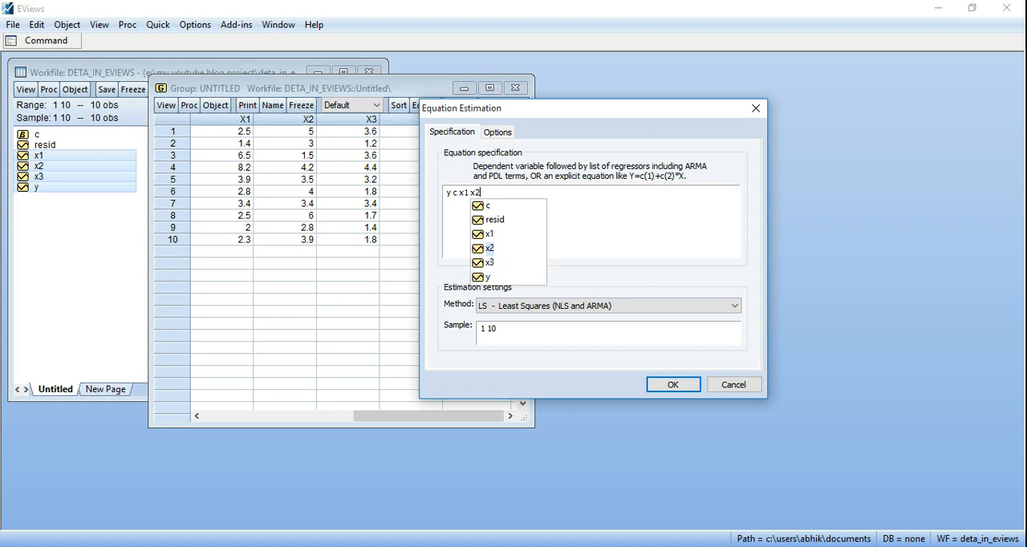
Complete the specification with x3 and estimate the regression, R-squared 0.935 over 10 observations
{"action": "type", "text": "x"}
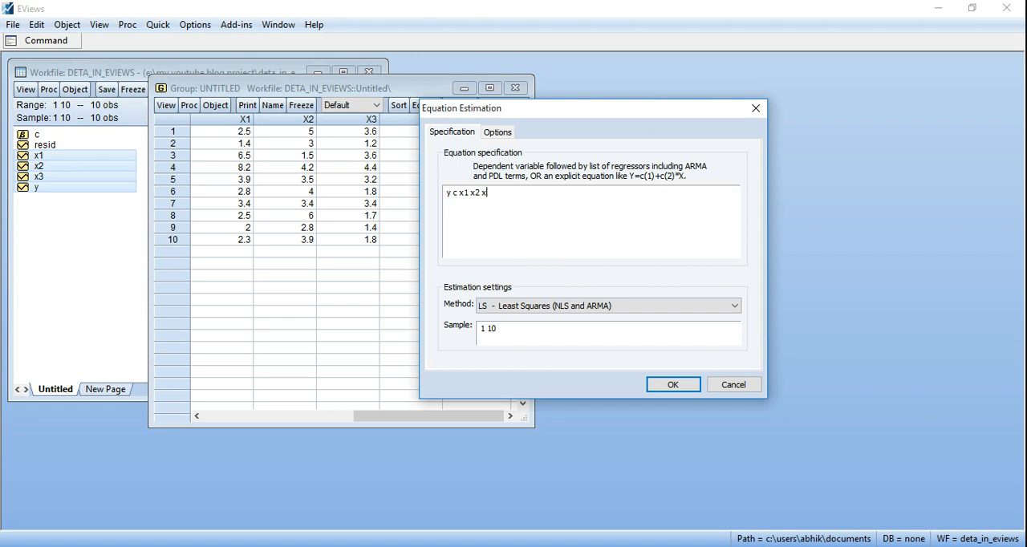
{"action": "type", "text": "3"}
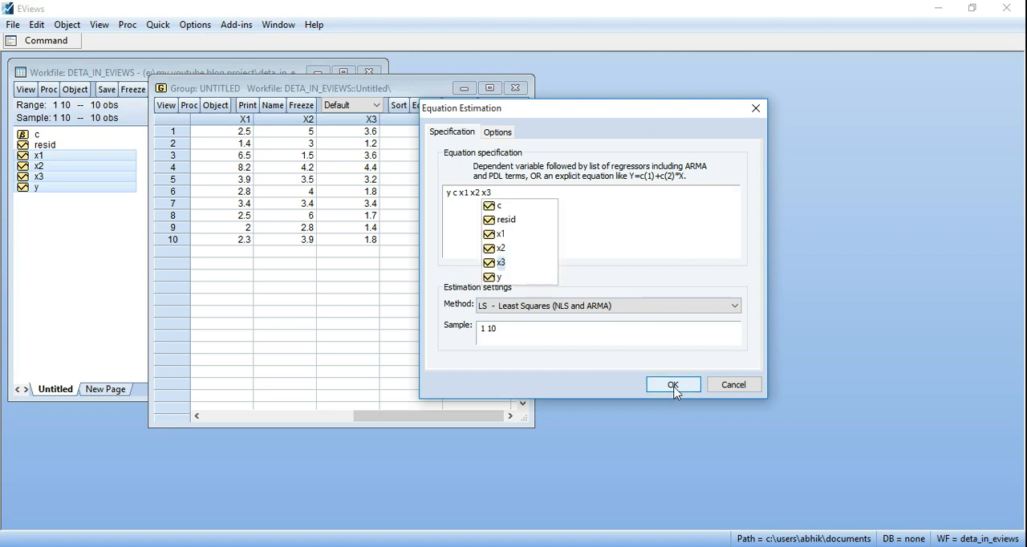
{"action": "left_click", "coordinate": [673, 384]}
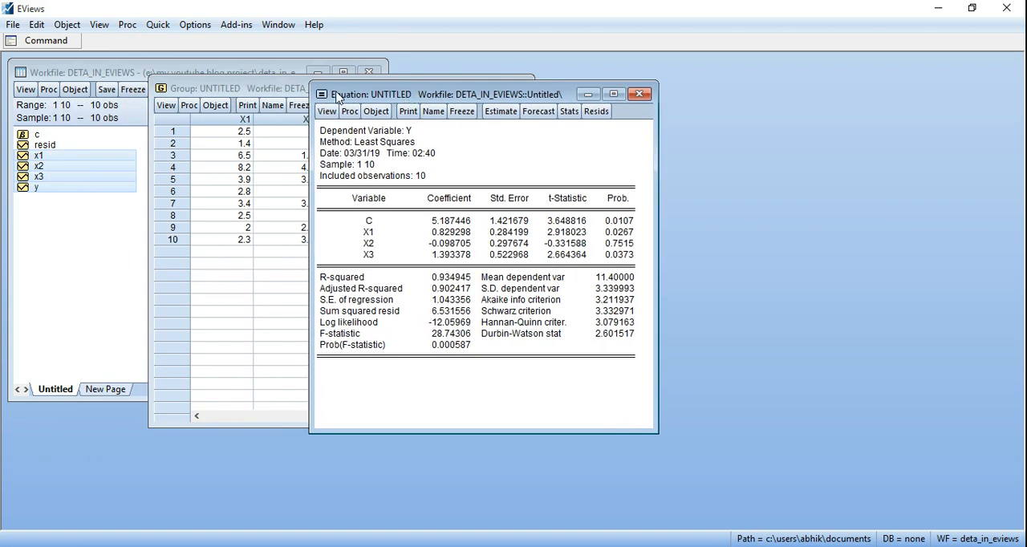
{"action": "left_click", "coordinate": [327, 111]}
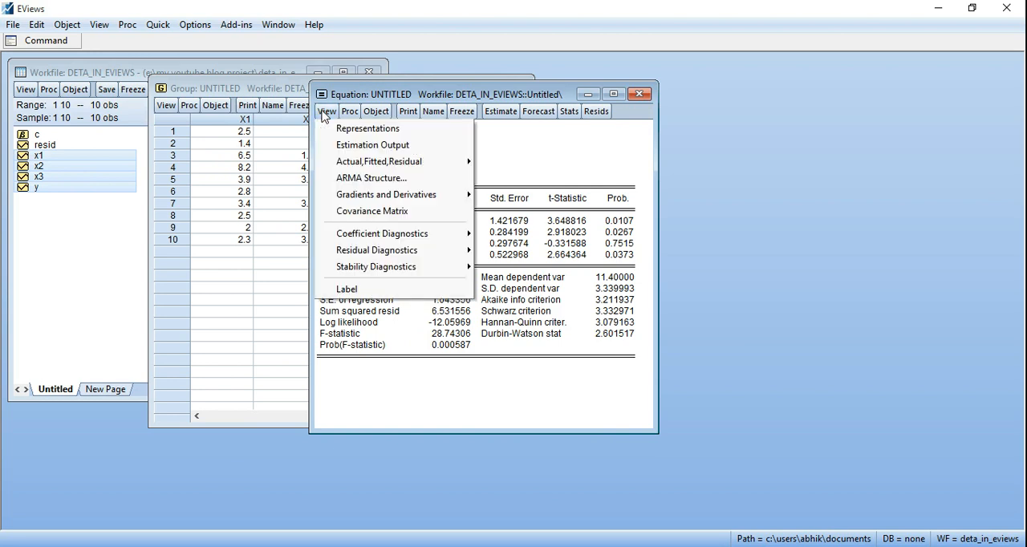
{"action": "mouse_move", "coordinate": [376, 249]}
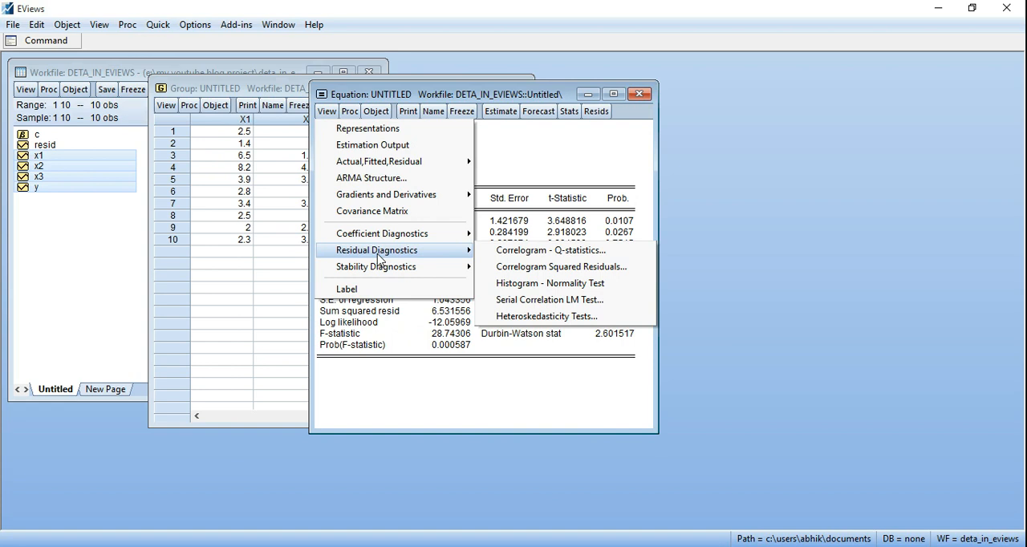
{"action": "mouse_move", "coordinate": [551, 283]}
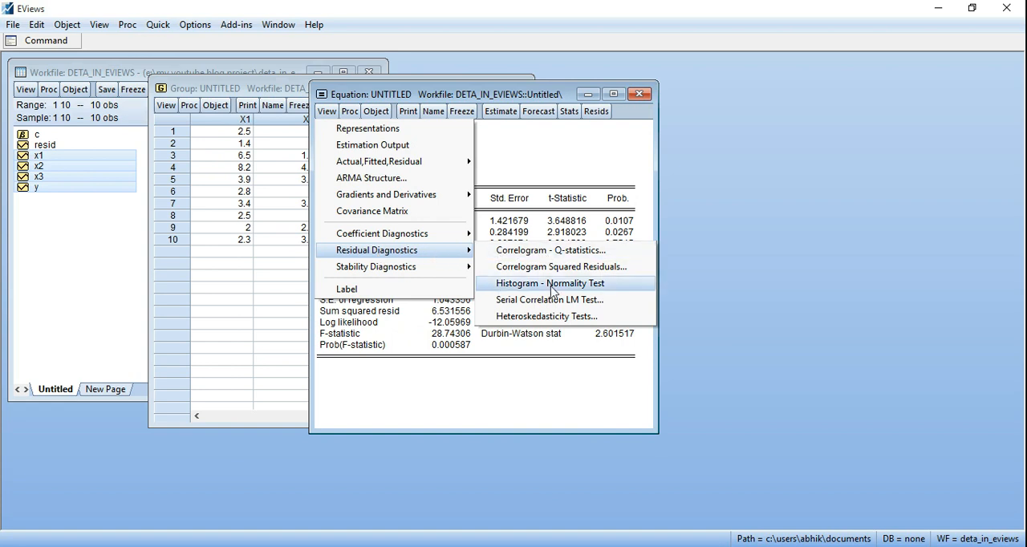
{"action": "mouse_move", "coordinate": [548, 316]}
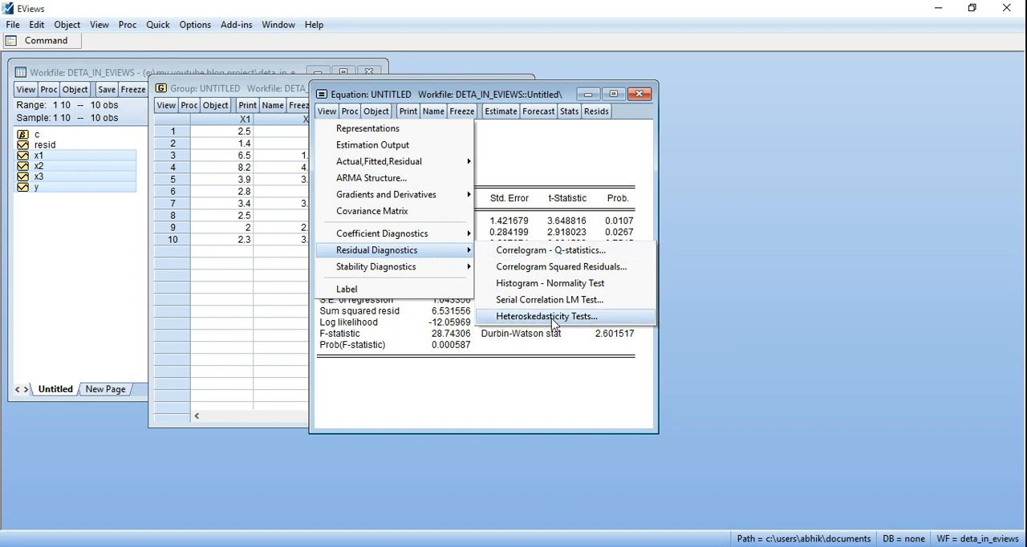
Browse the Harvey, Glejser, ARCH and White options, then choose Breusch-Pagan-Godfrey with regressors c x1 x2 x3
{"action": "left_click", "coordinate": [547, 316]}
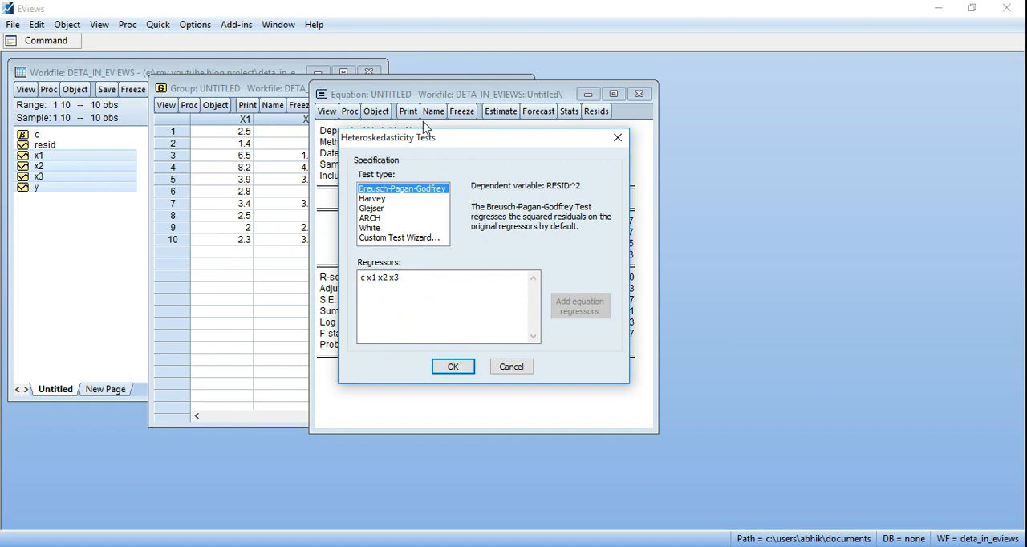
{"action": "left_click", "coordinate": [372, 198]}
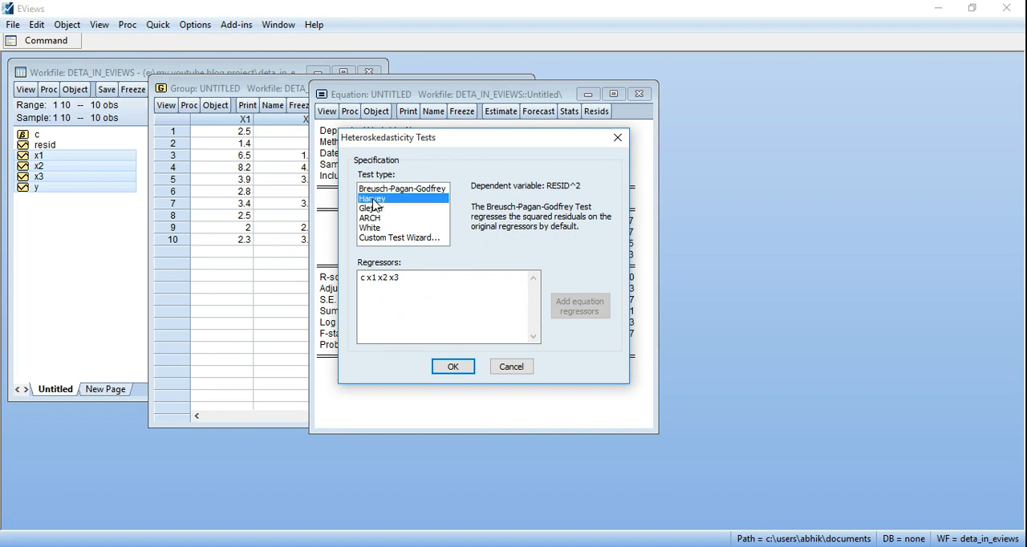
{"action": "left_click", "coordinate": [372, 208]}
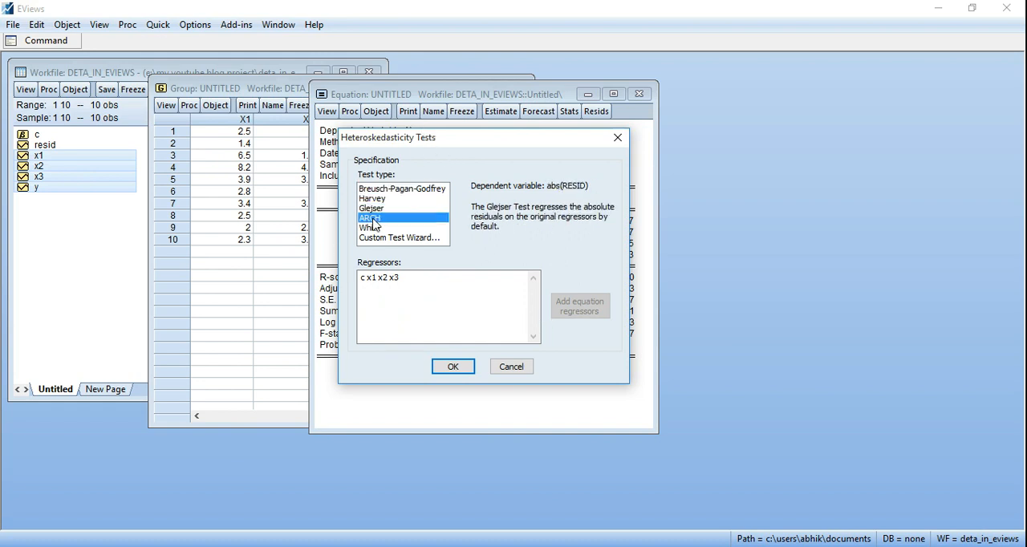
{"action": "left_click", "coordinate": [370, 227]}
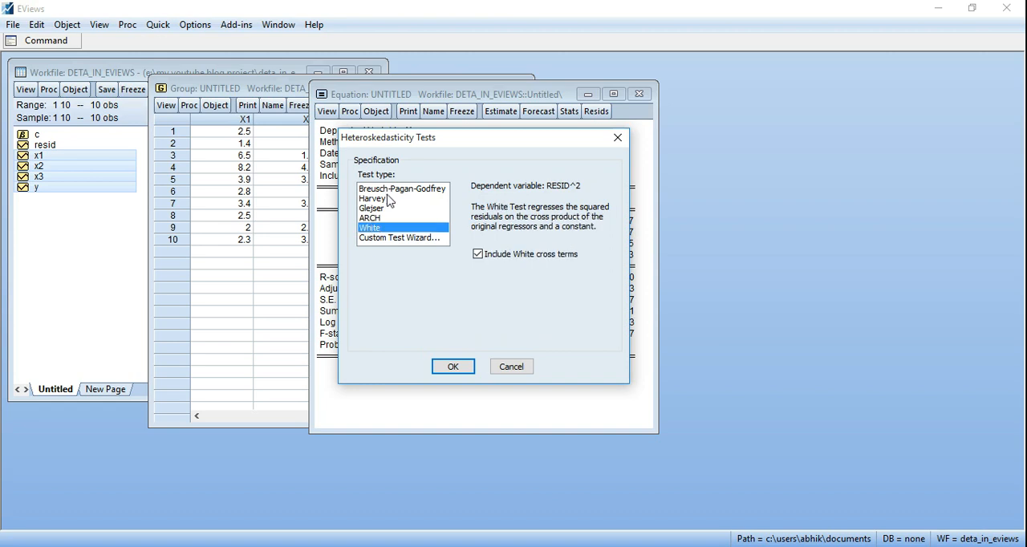
{"action": "left_click", "coordinate": [373, 198]}
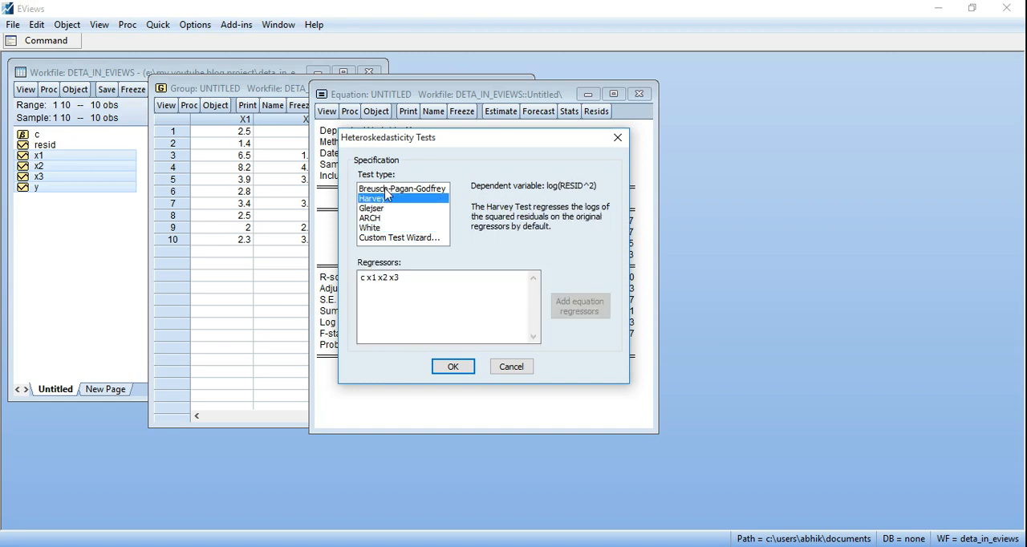
{"action": "left_click", "coordinate": [401, 188]}
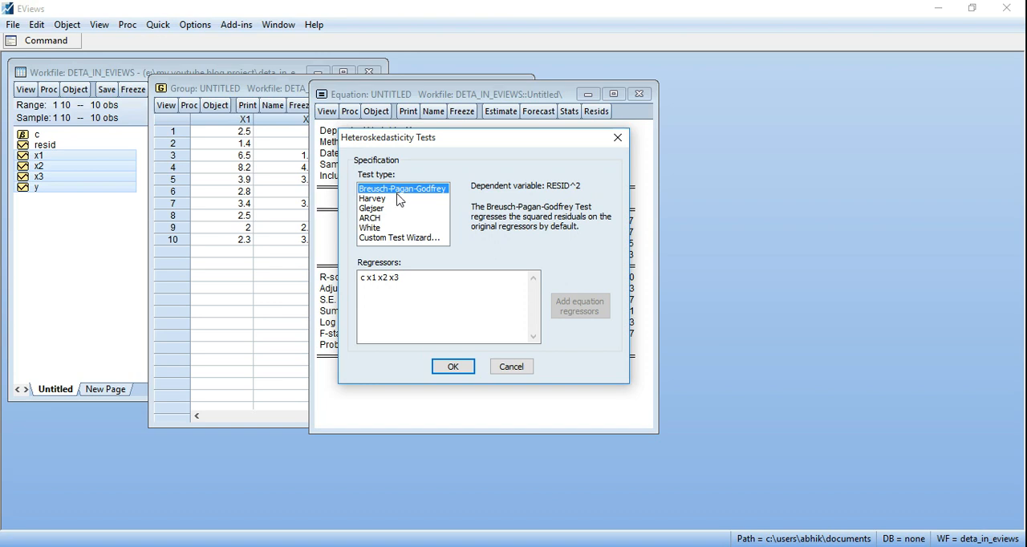
{"action": "mouse_move", "coordinate": [375, 195]}
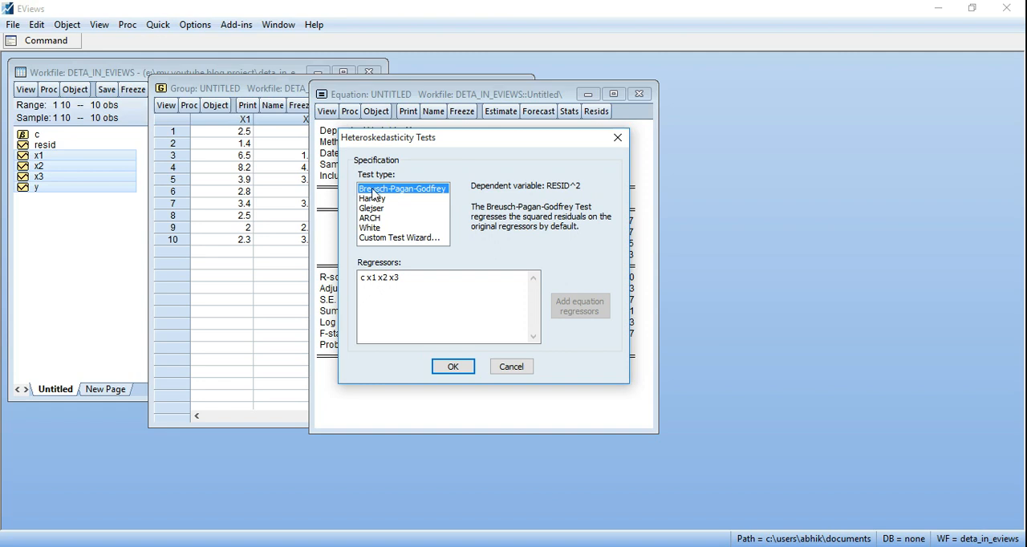
{"action": "mouse_move", "coordinate": [424, 210]}
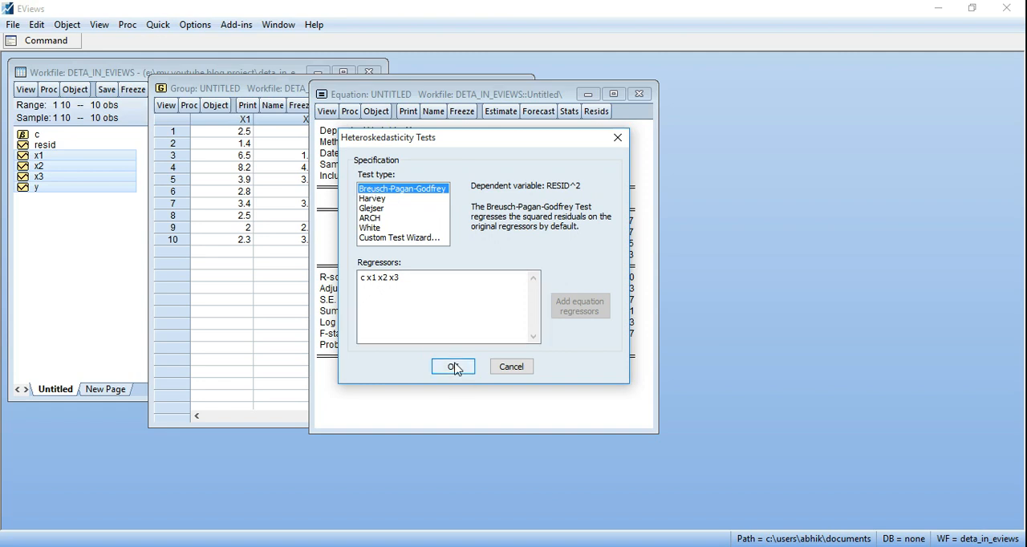
Run the test: F-statistic 0.7268 (p 0.5722), Obs*R-squared 2.6653 (p 0.4462)
{"action": "left_click", "coordinate": [453, 367]}
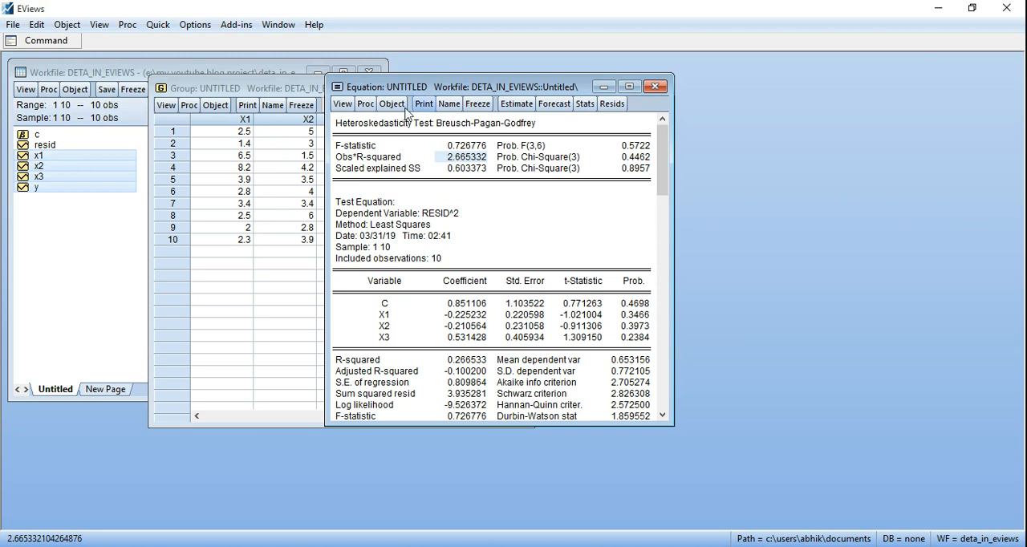
{"action": "mouse_move", "coordinate": [507, 317]}
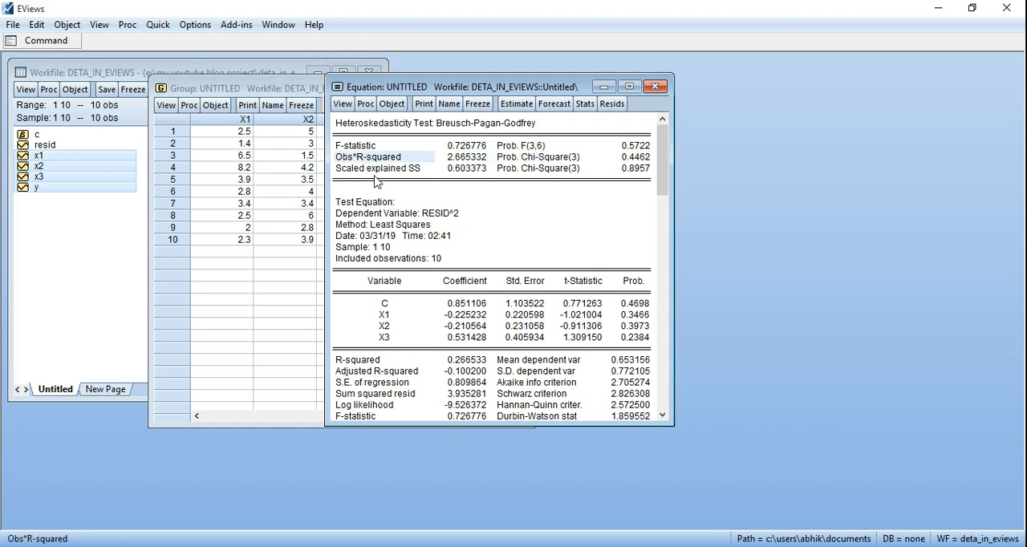
{"action": "mouse_move", "coordinate": [508, 163]}
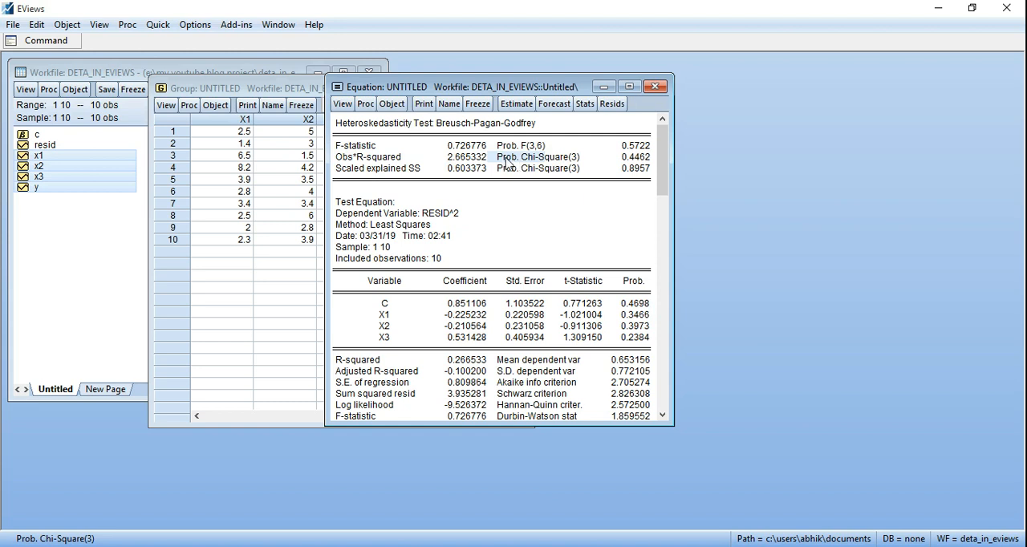
{"action": "mouse_move", "coordinate": [571, 165]}
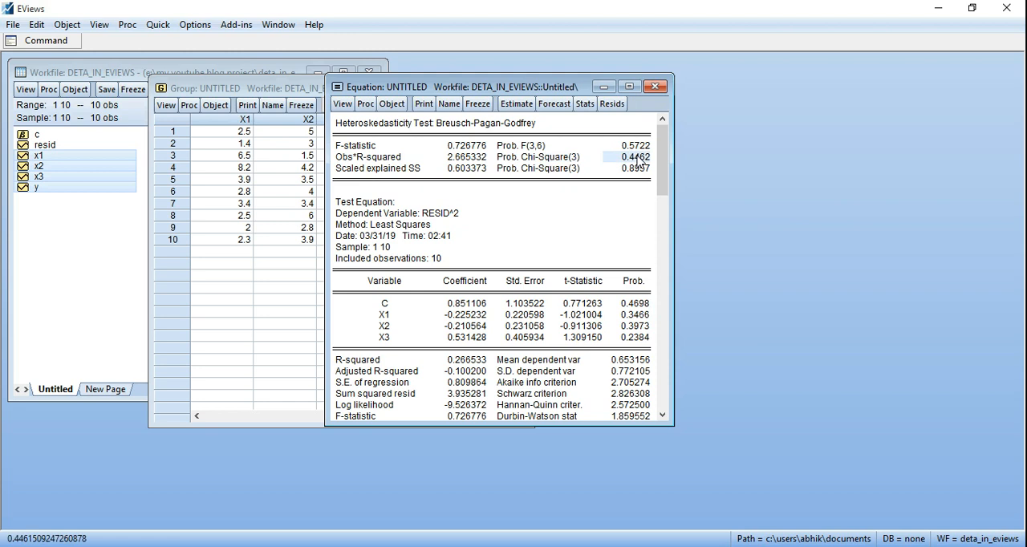
{"action": "mouse_move", "coordinate": [506, 160]}
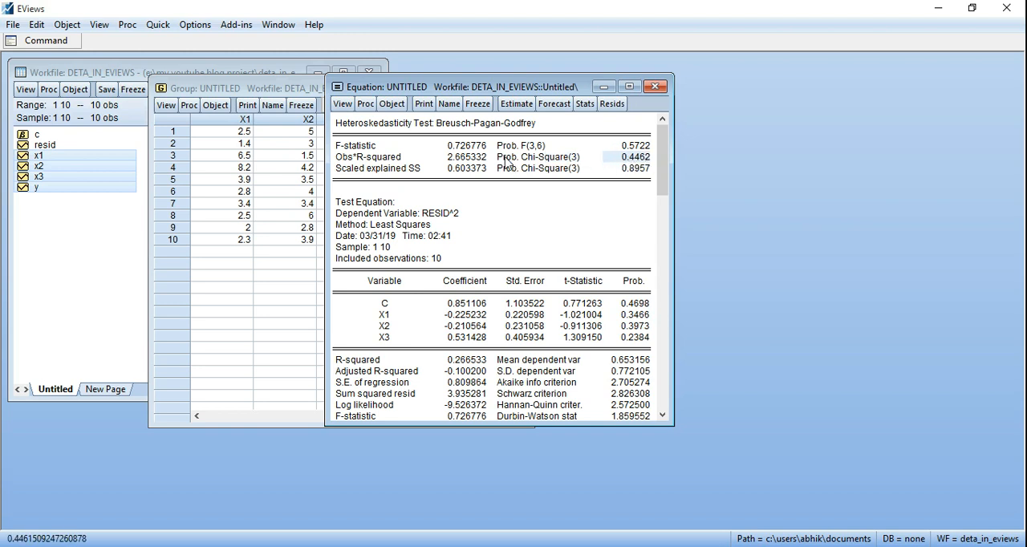
{"action": "mouse_move", "coordinate": [545, 167]}
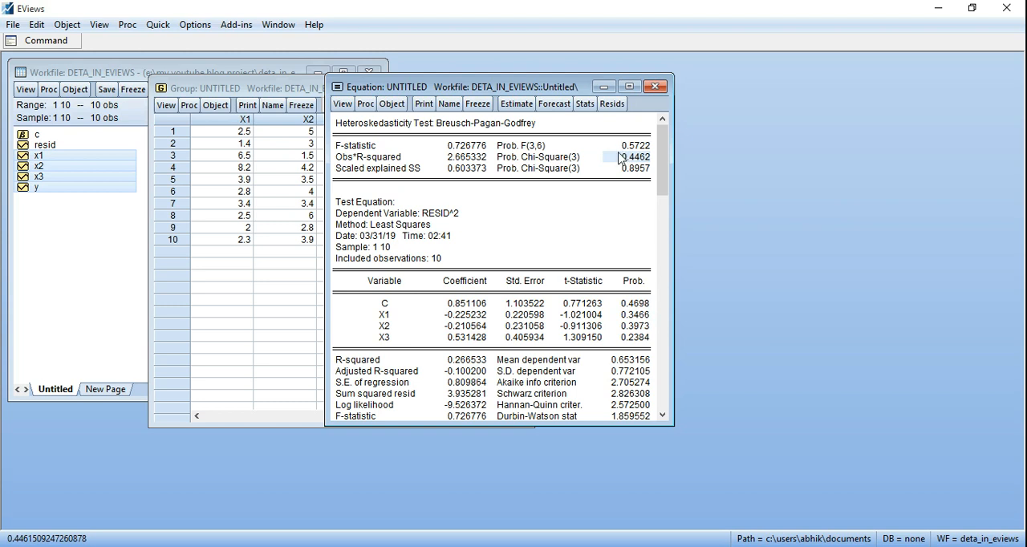
{"action": "mouse_move", "coordinate": [624, 163]}
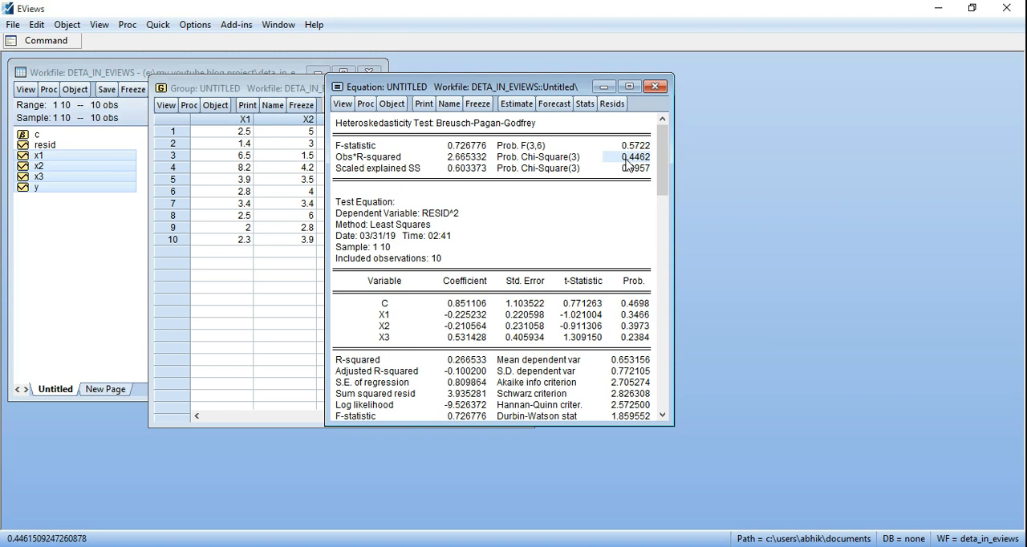
{"action": "mouse_move", "coordinate": [642, 206]}
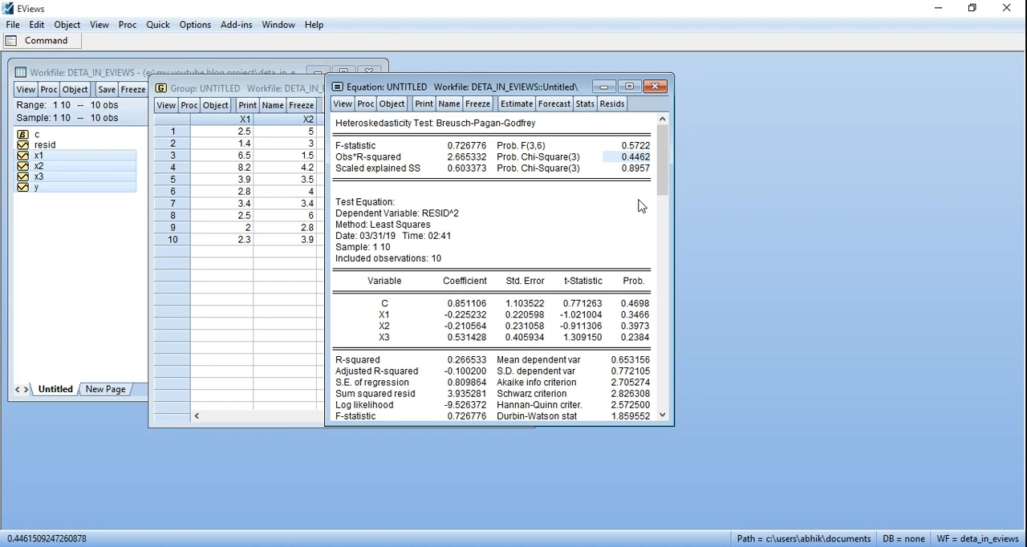
{"action": "mouse_move", "coordinate": [507, 98]}
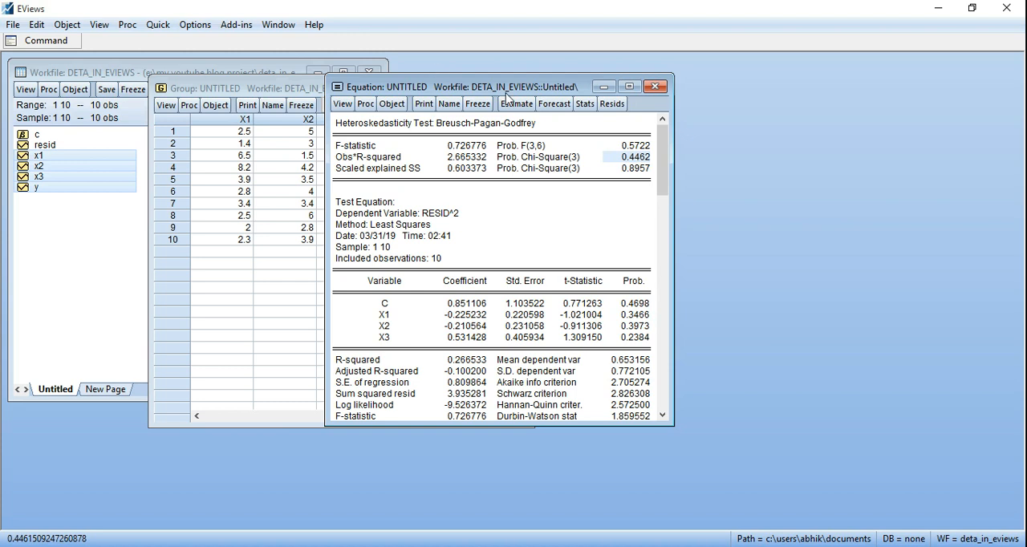
{"action": "mouse_move", "coordinate": [500, 164]}
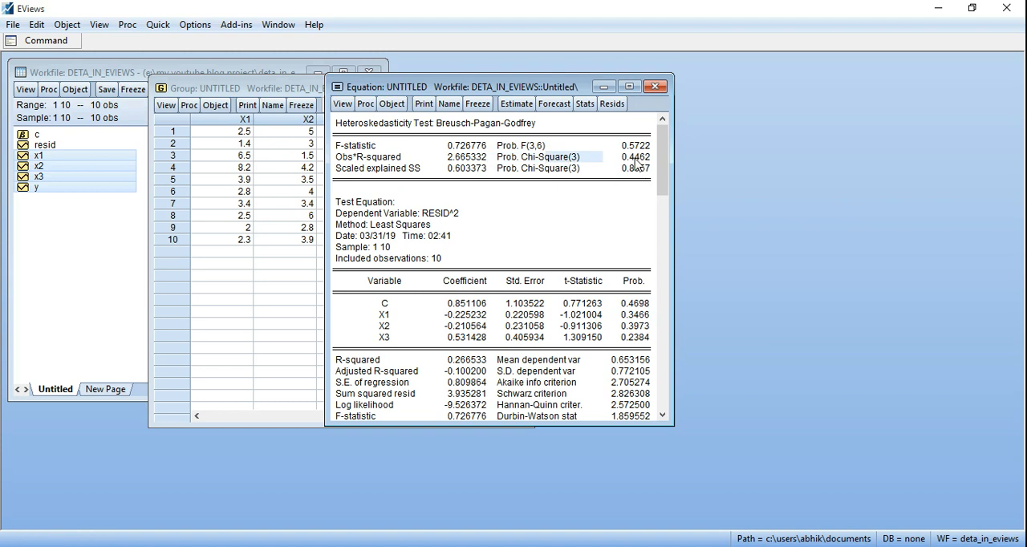
{"action": "mouse_move", "coordinate": [642, 165]}
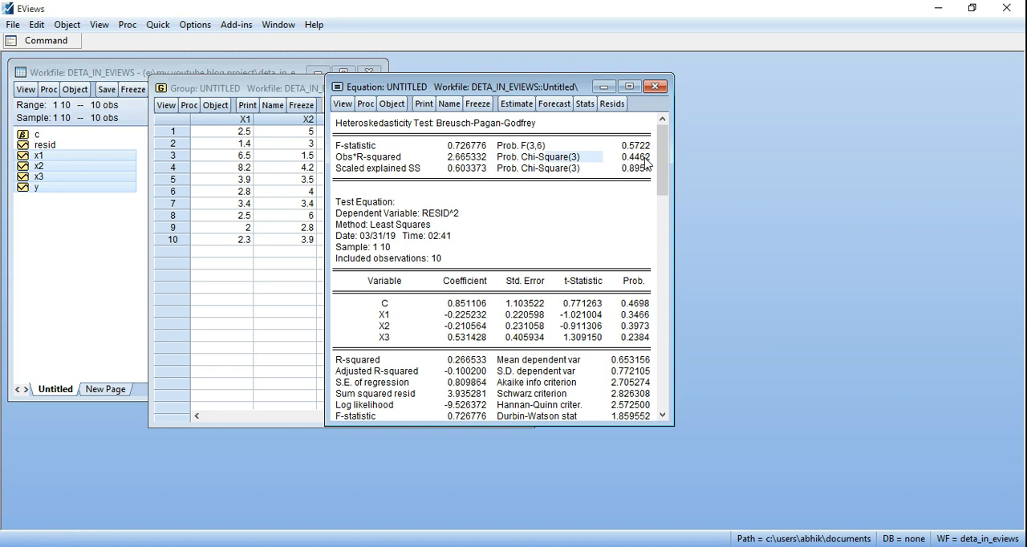